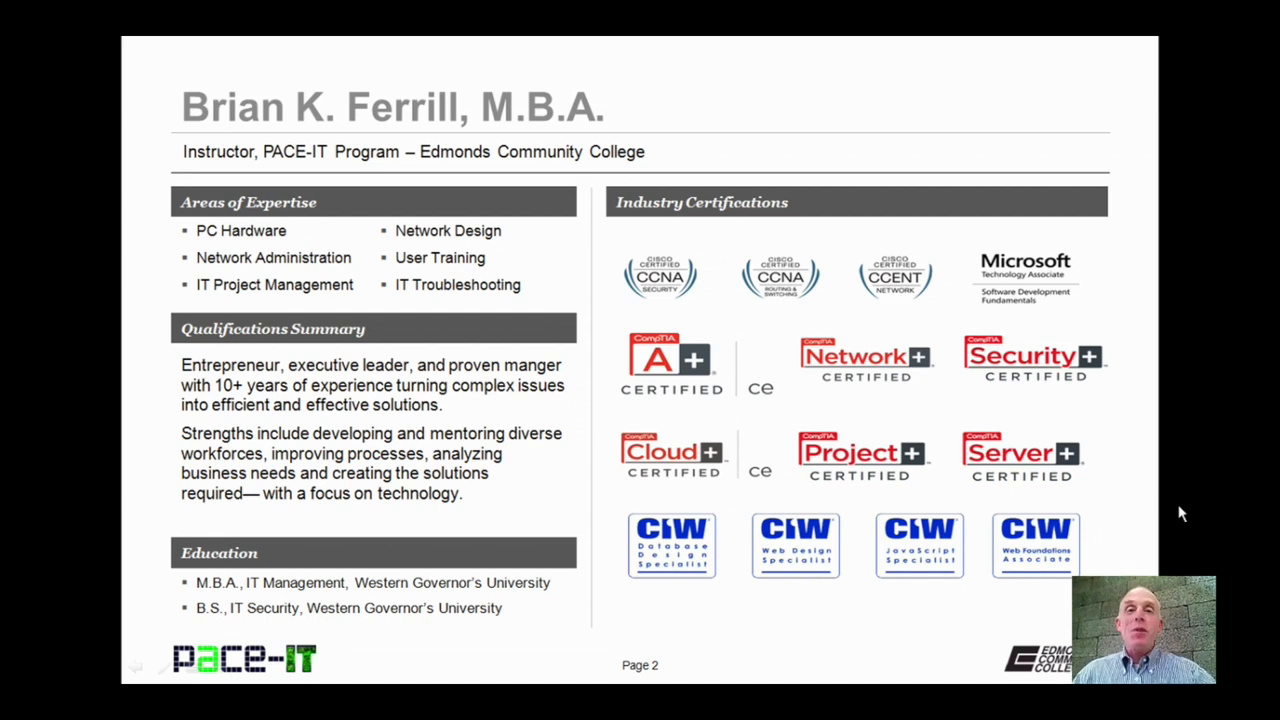
key(right)
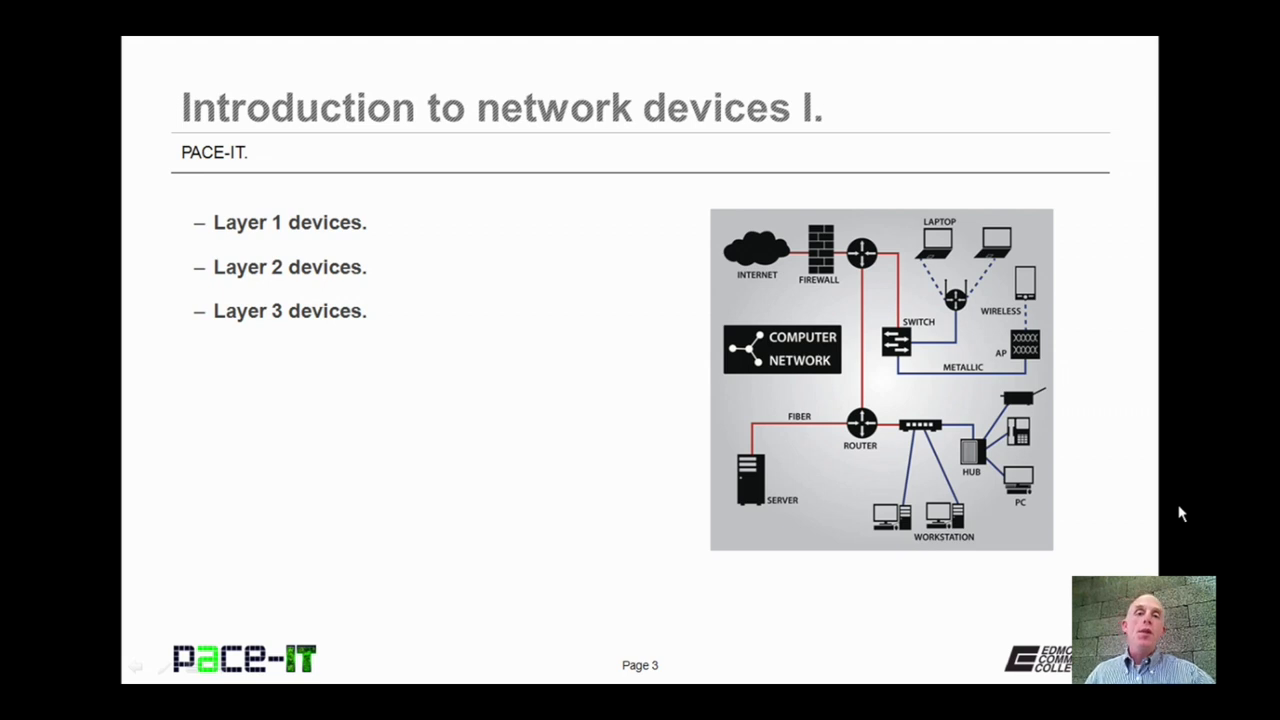